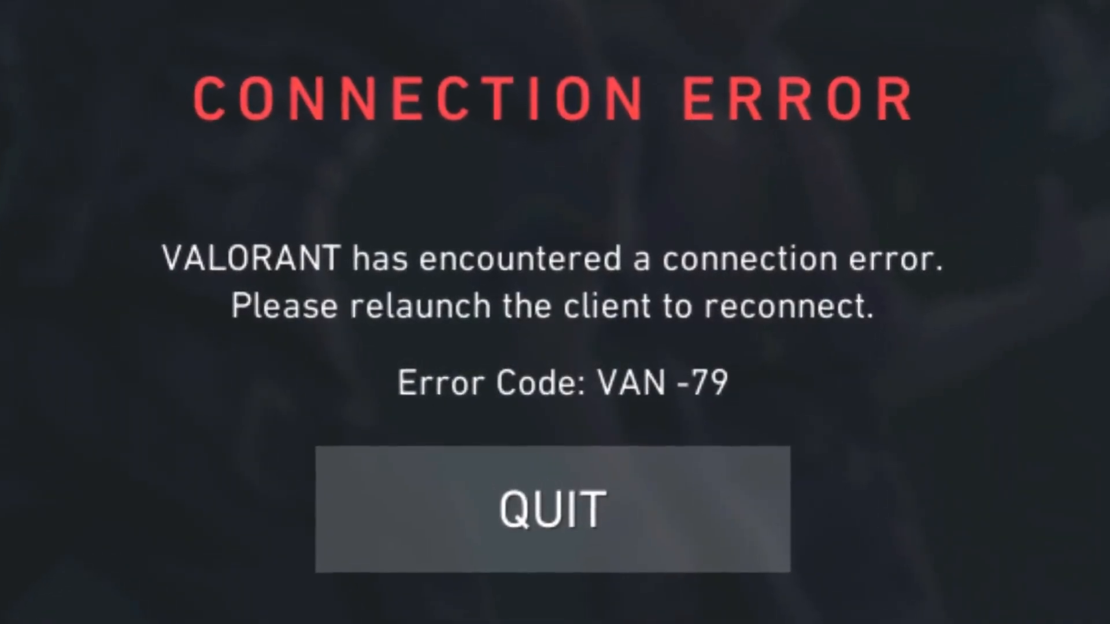
Quit Valorant from the VAN-79 connection error screen
click(550, 516)
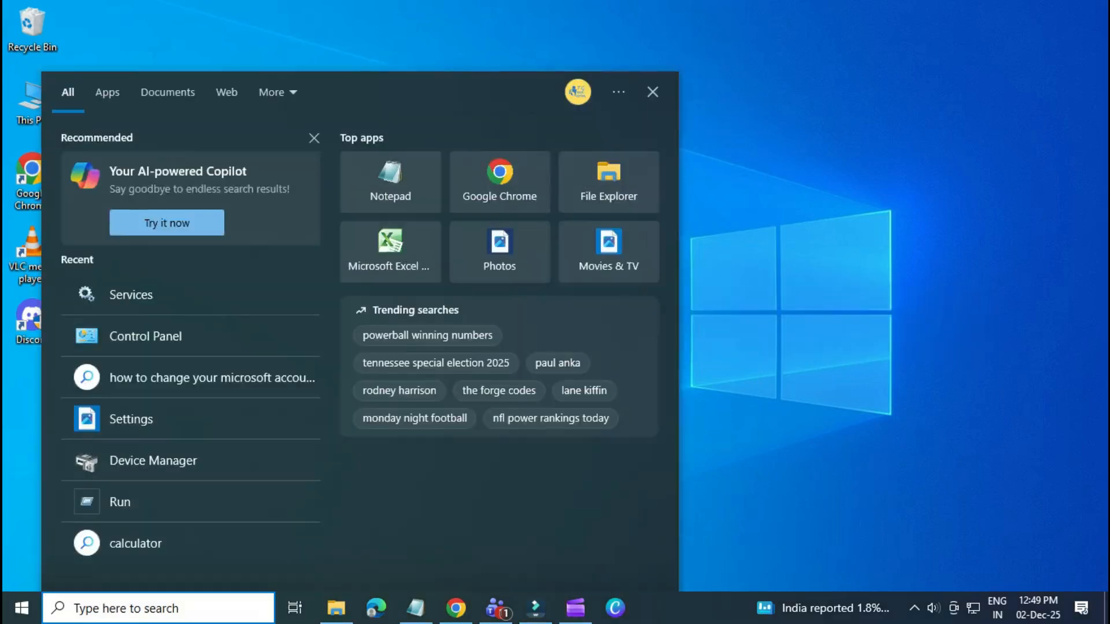
Confirm the vgc service's startup type is Automatic in its Services properties
click(131, 295)
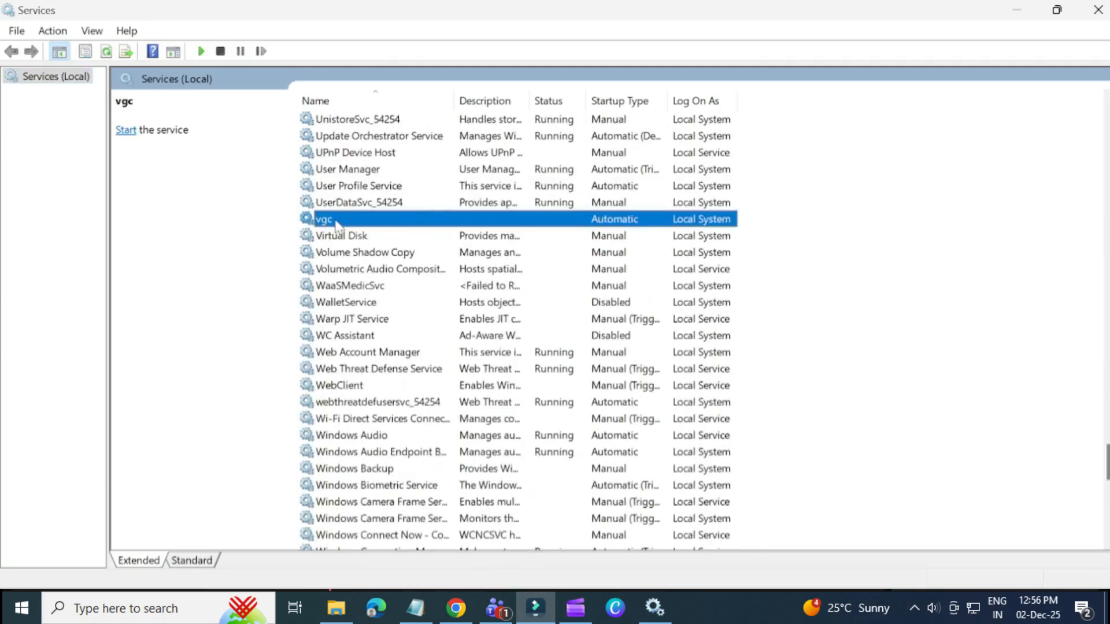
double_click(324, 218)
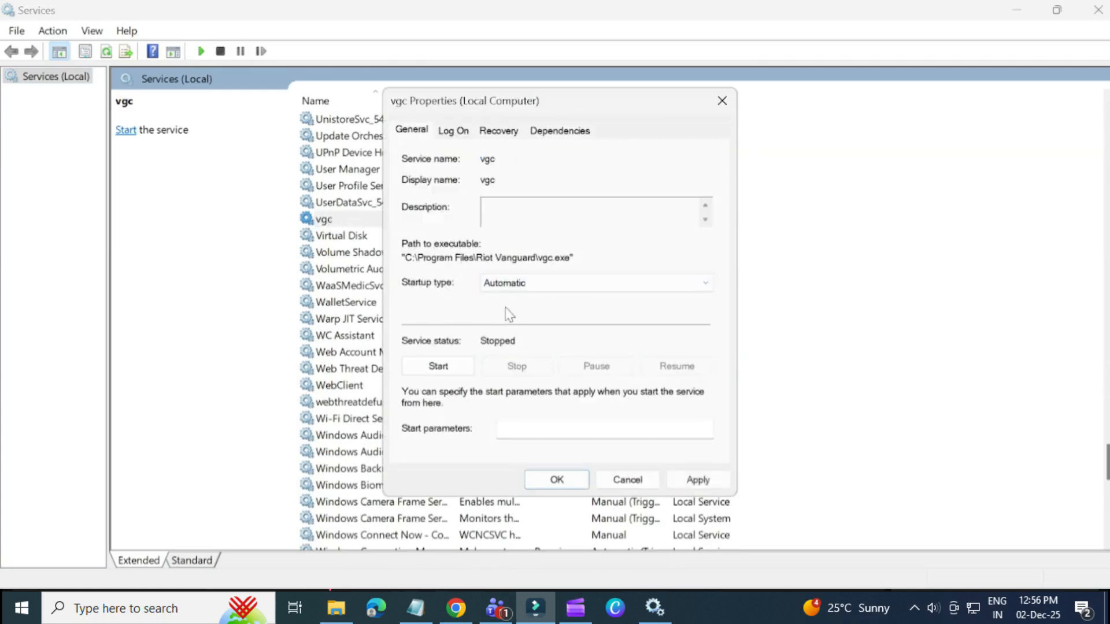
click(626, 480)
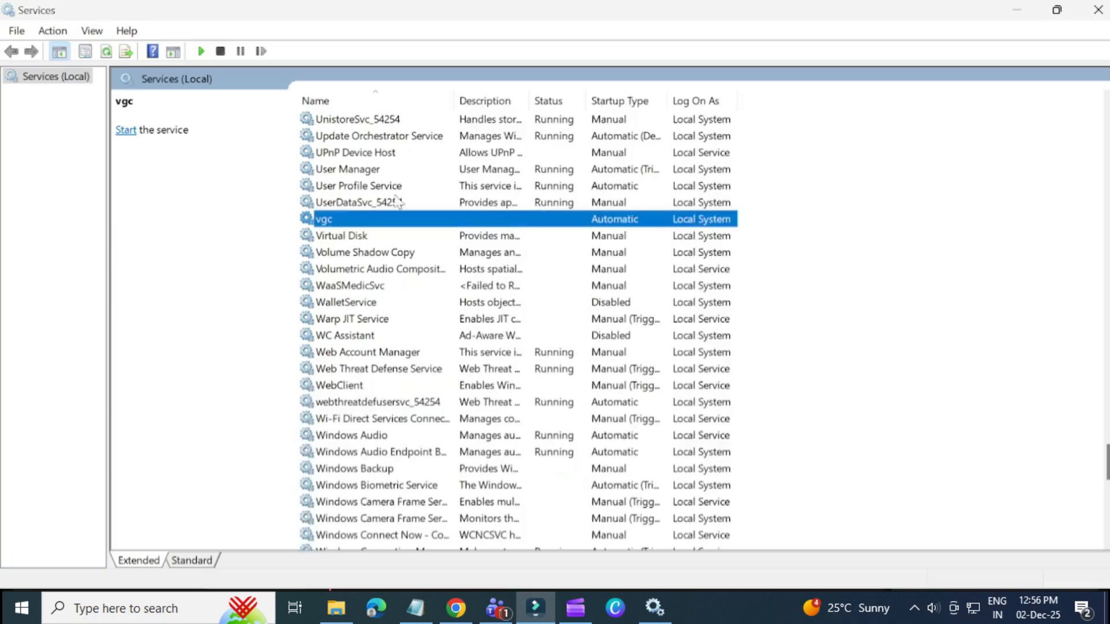
double_click(323, 218)
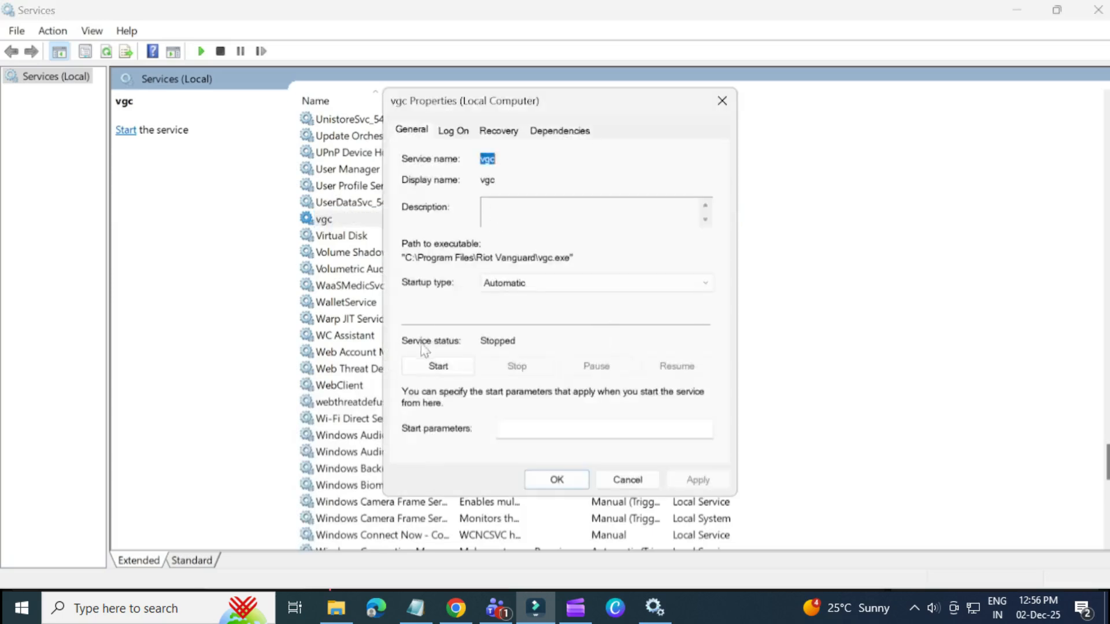
mouse_move(504, 351)
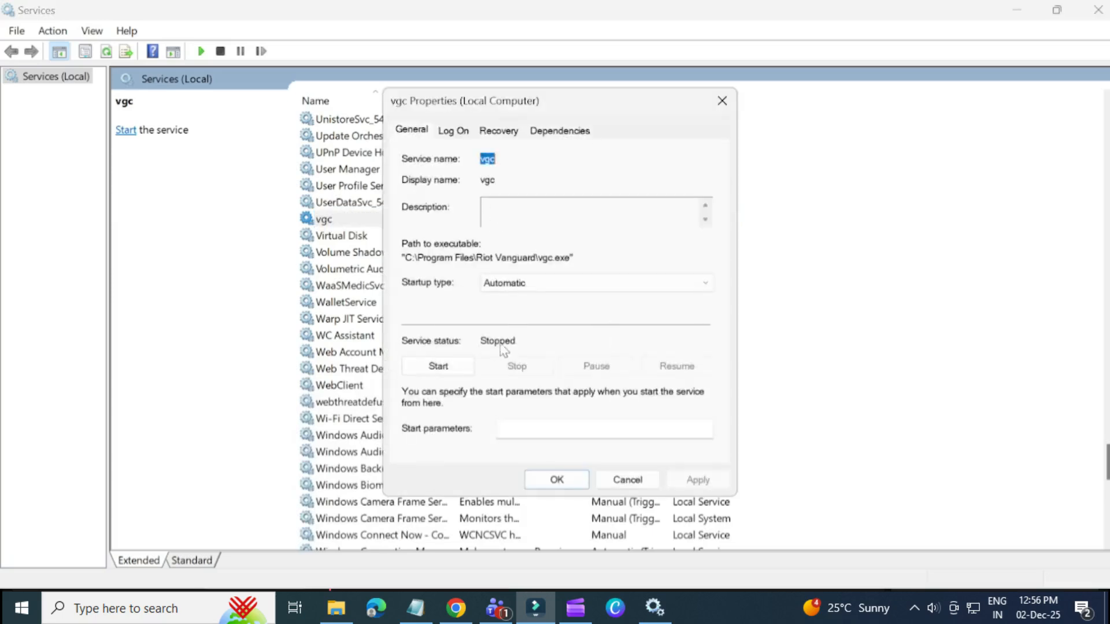
click(627, 480)
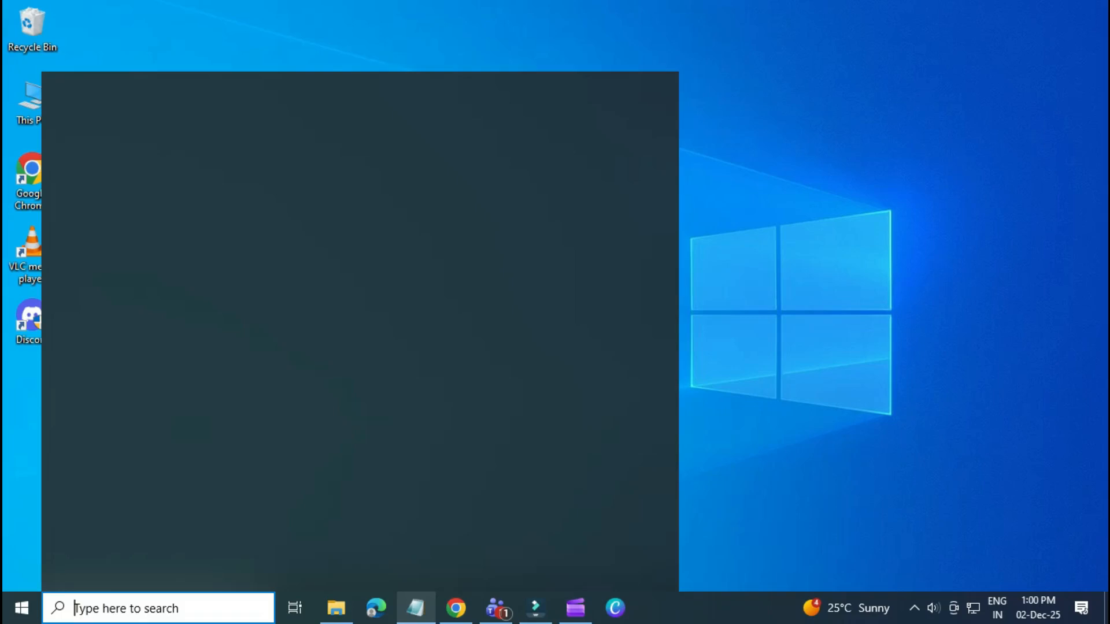
Launch Command Prompt as administrator from the cmd search result
text(cmd)
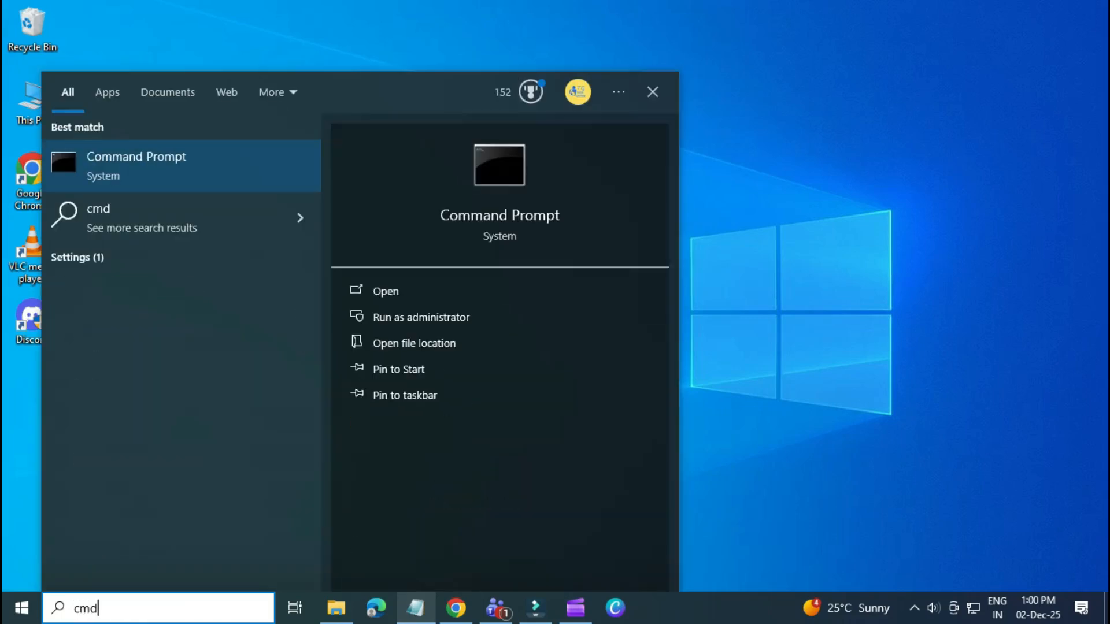
right_click(137, 167)
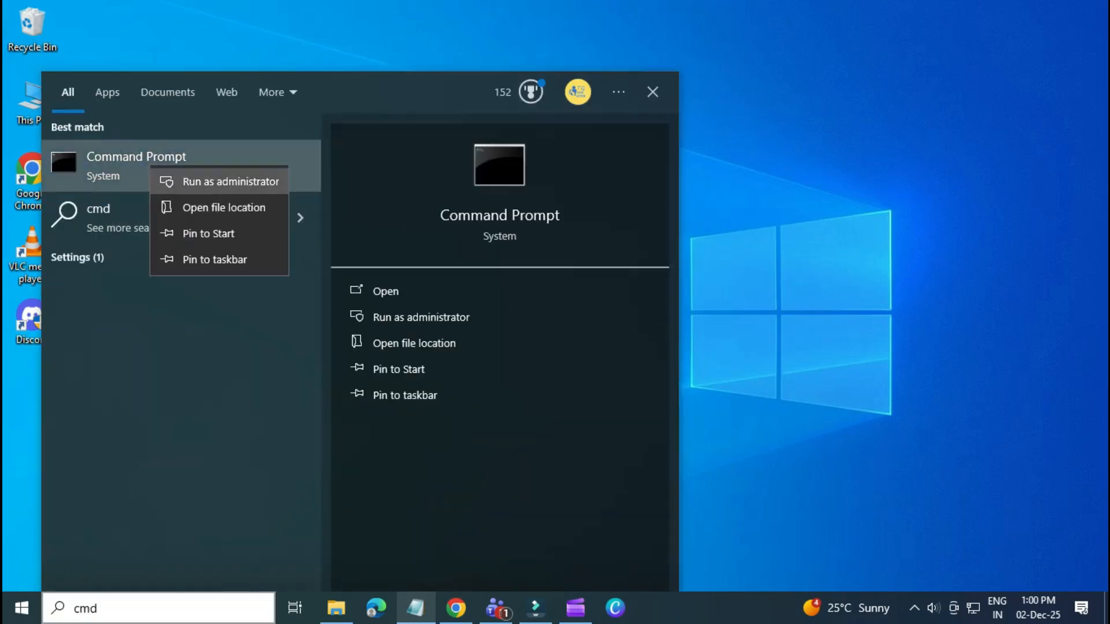
click(230, 180)
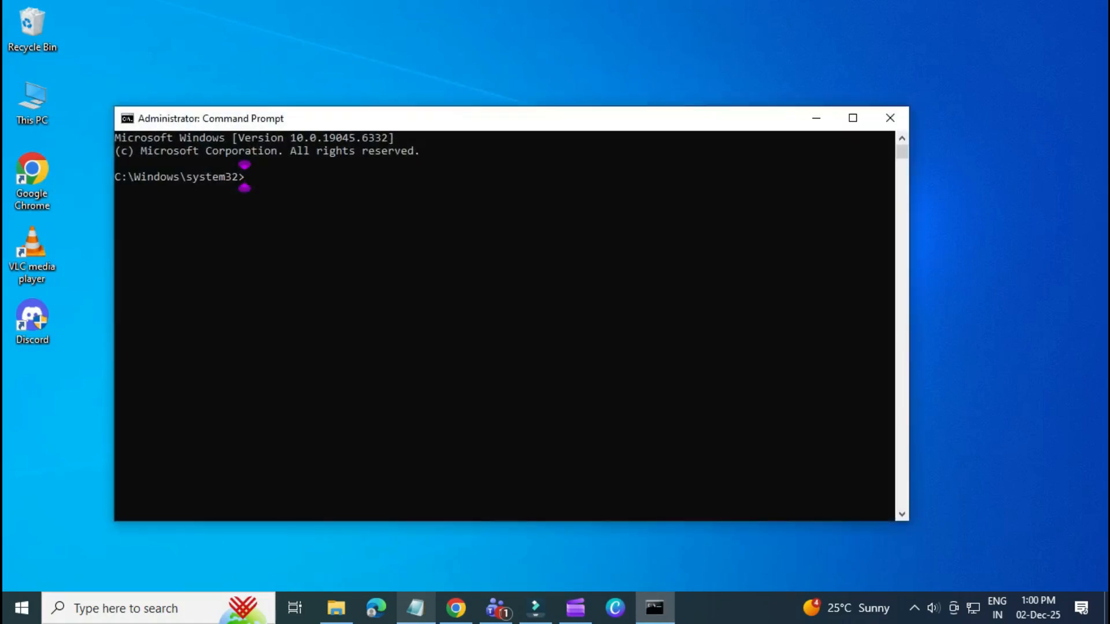
Run netsh winsock reset and ipconfig /flushdns, then return to Windows search
text(netsh winsock reset)
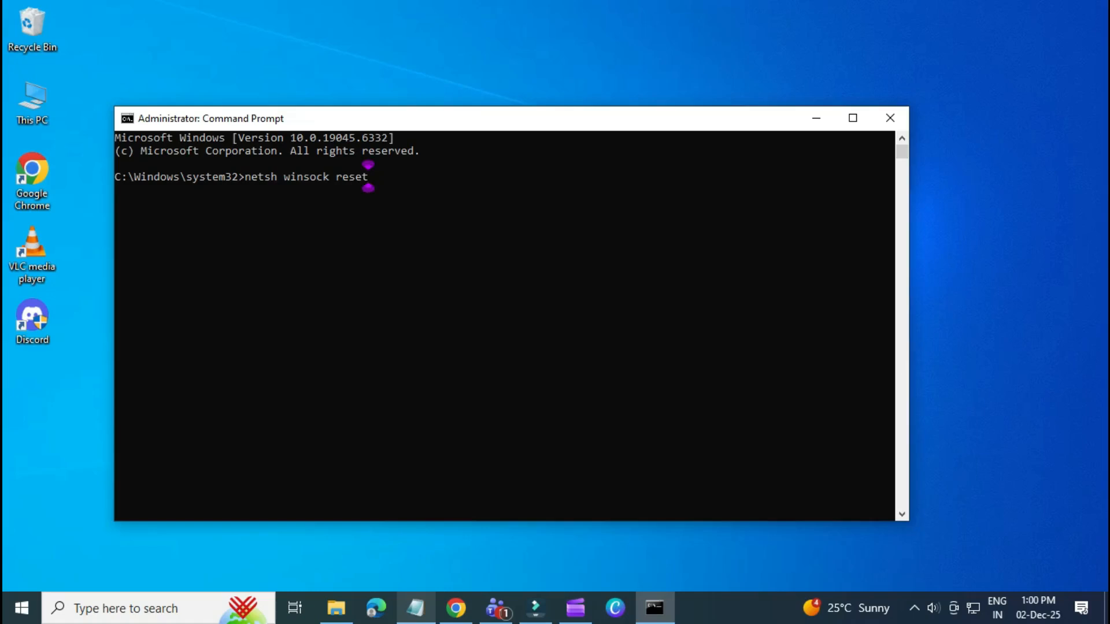
text(ipconfig /flushdns)
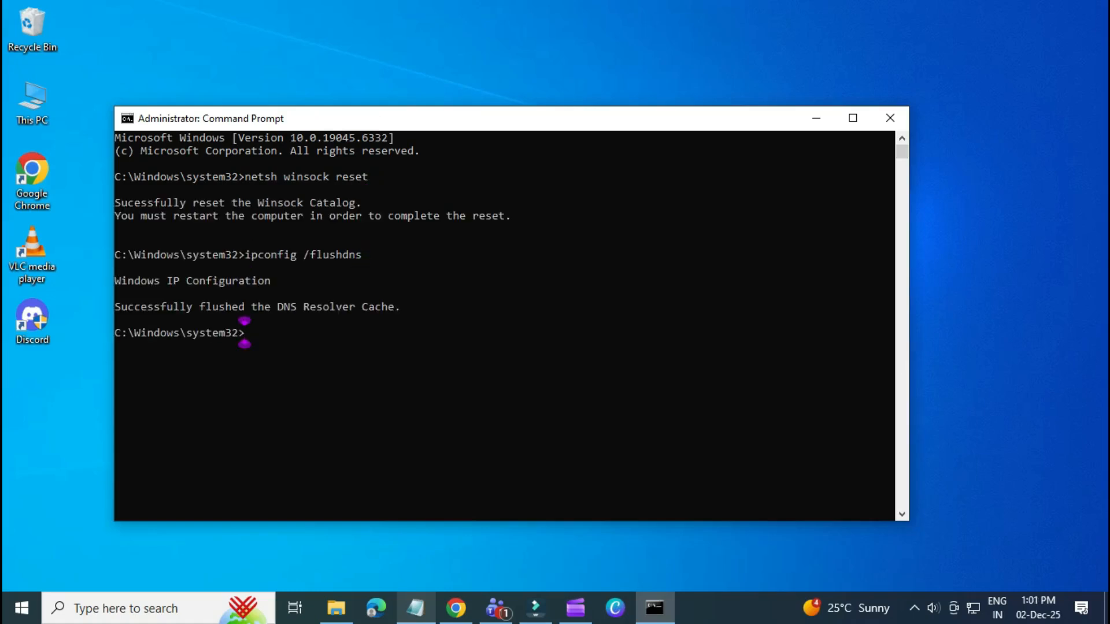
click(890, 118)
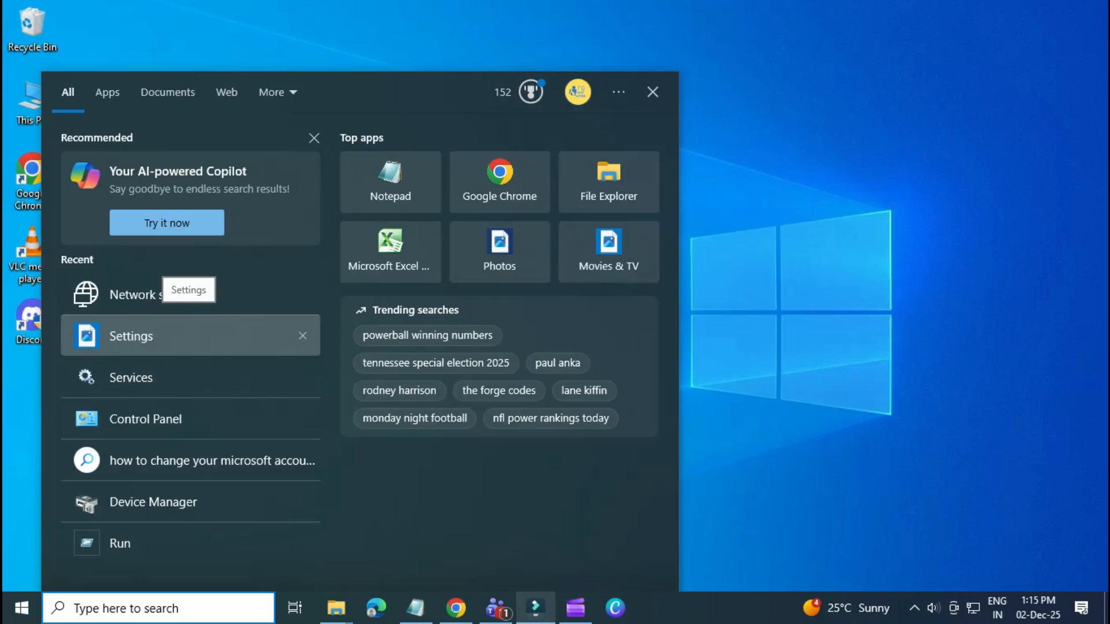
Perform a network reset from Settings > Network & Internet > Status, confirming the restart
click(131, 335)
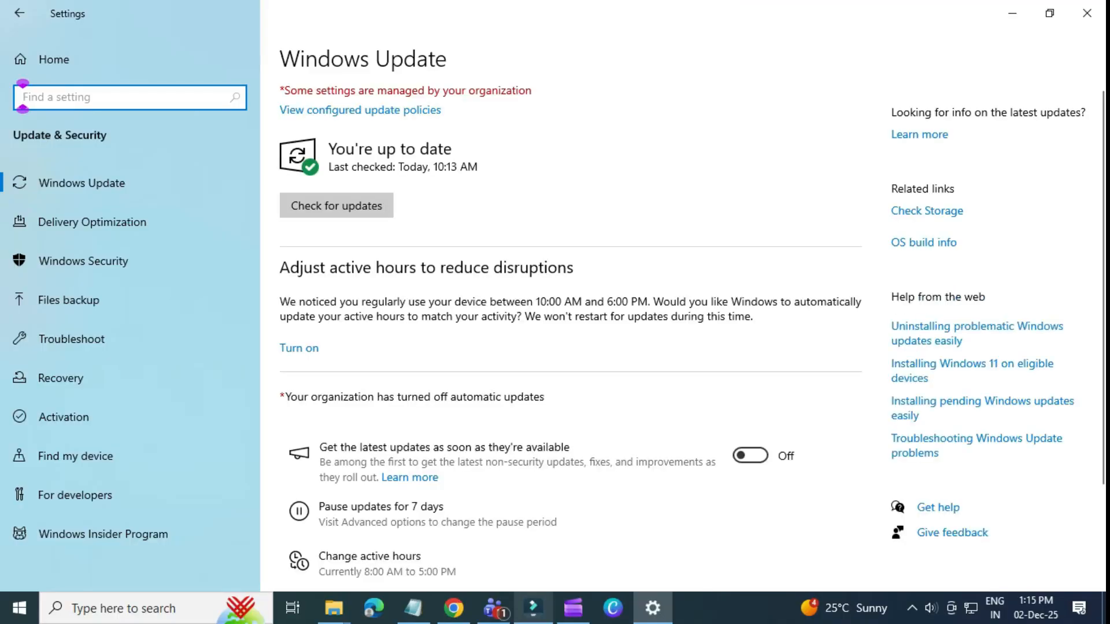
click(335, 206)
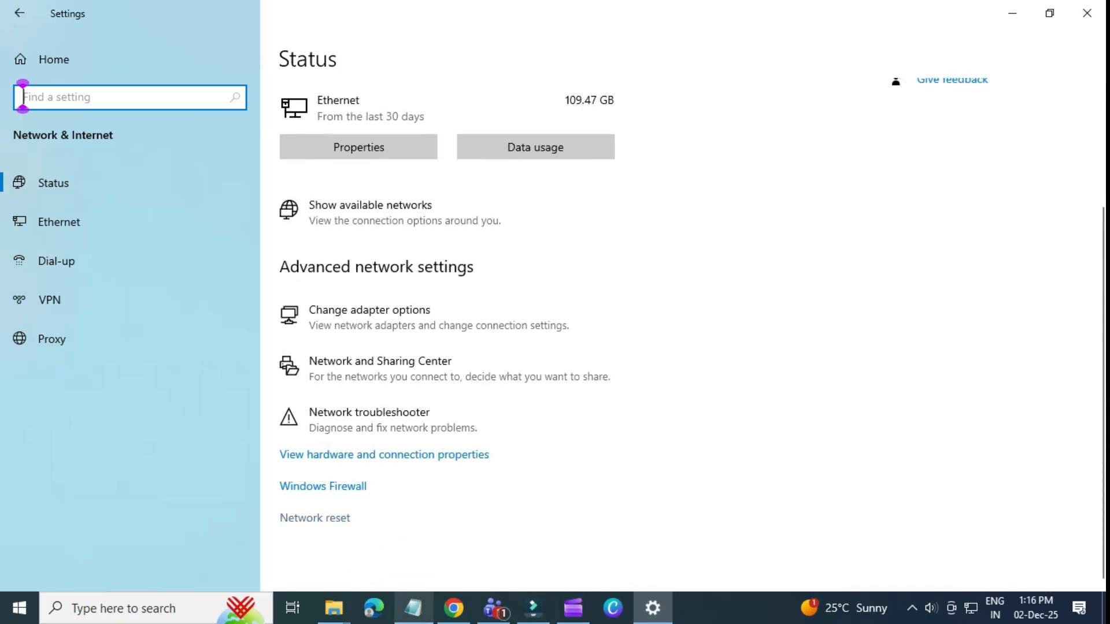
click(314, 518)
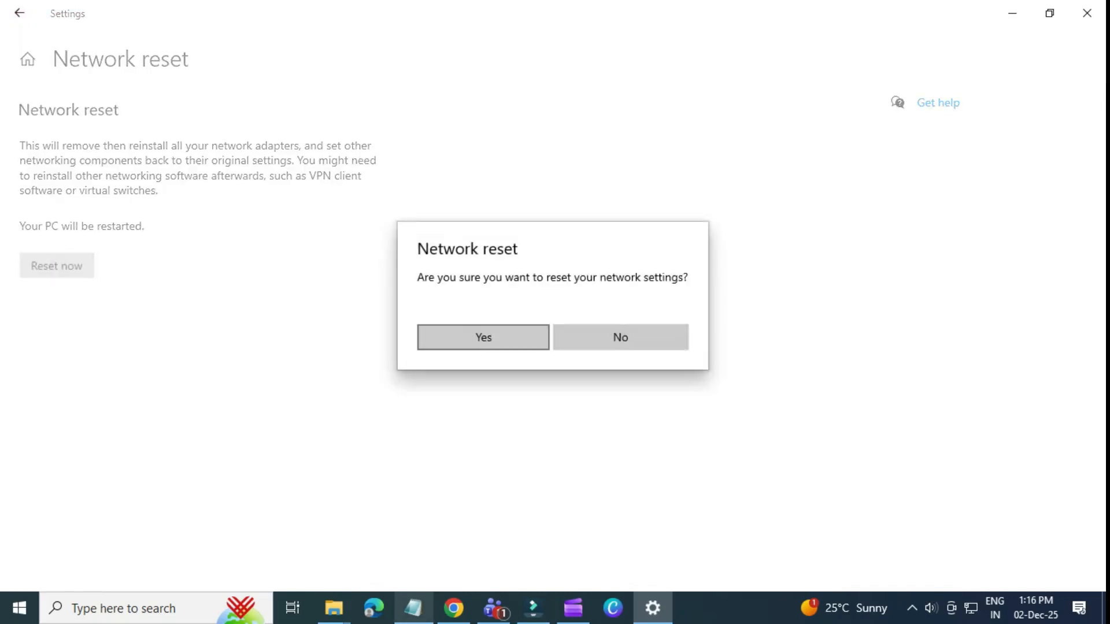
click(483, 338)
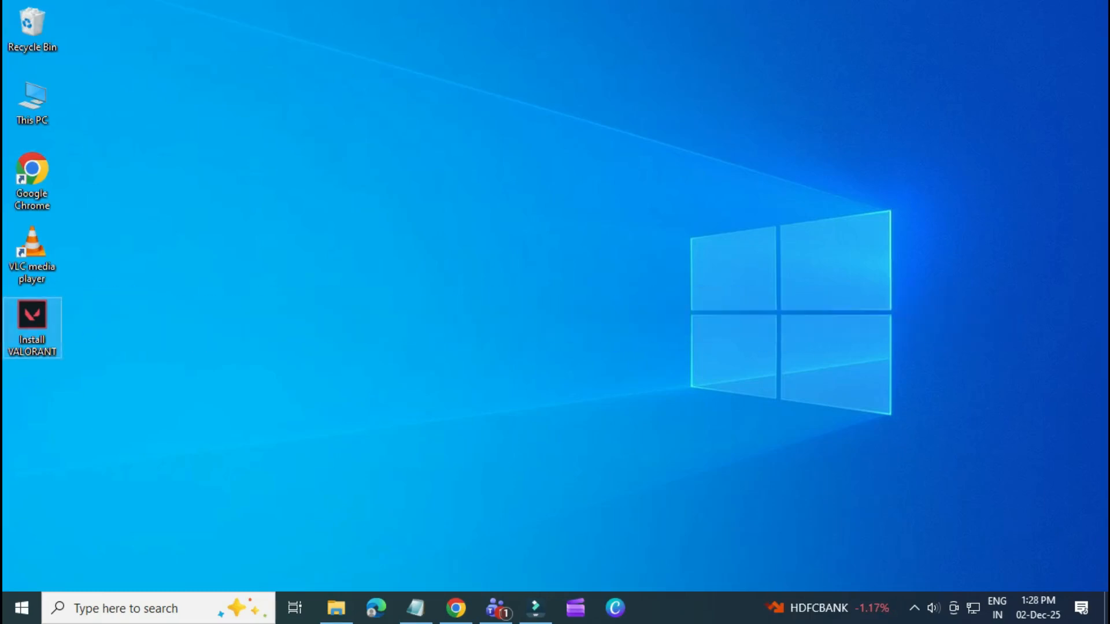
Set Install VALORANT to run as administrator in Compatibility and launch the installer
click(33, 321)
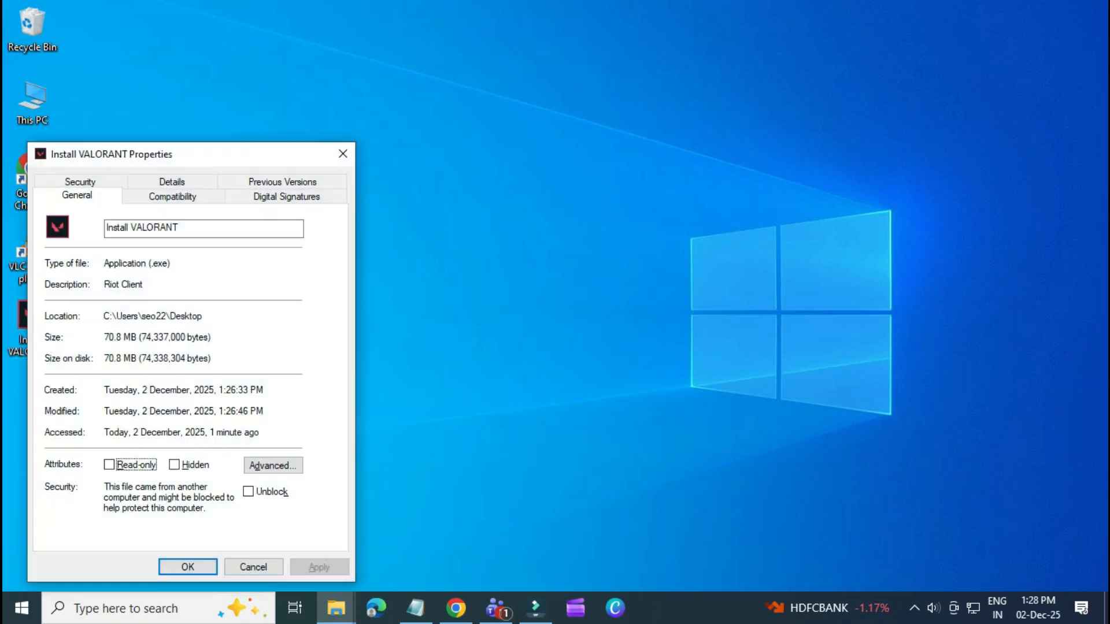
click(171, 197)
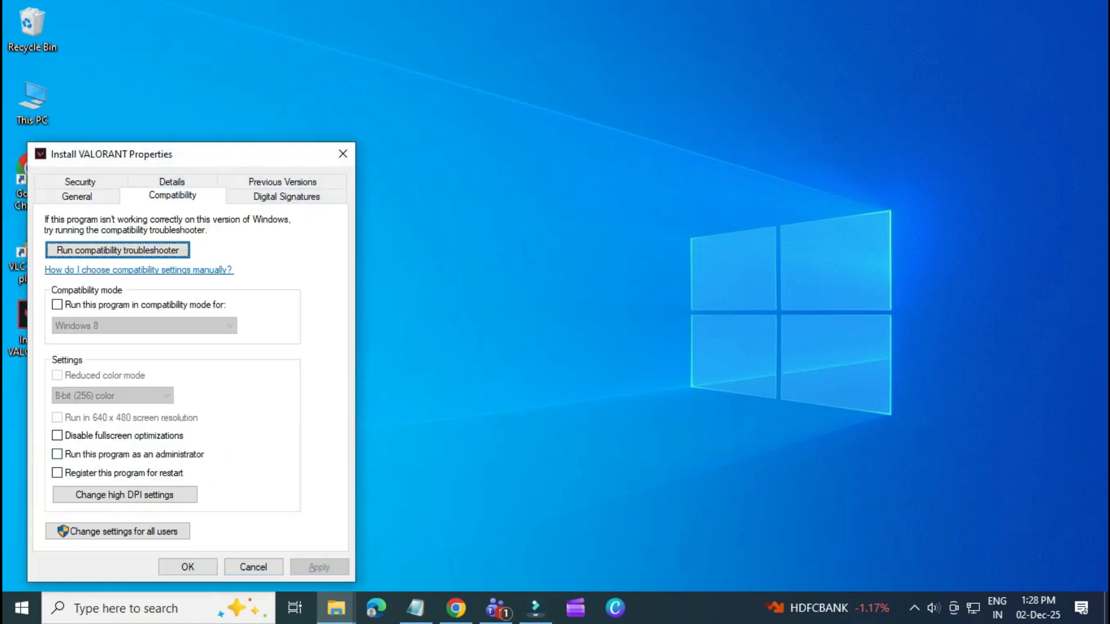
click(58, 453)
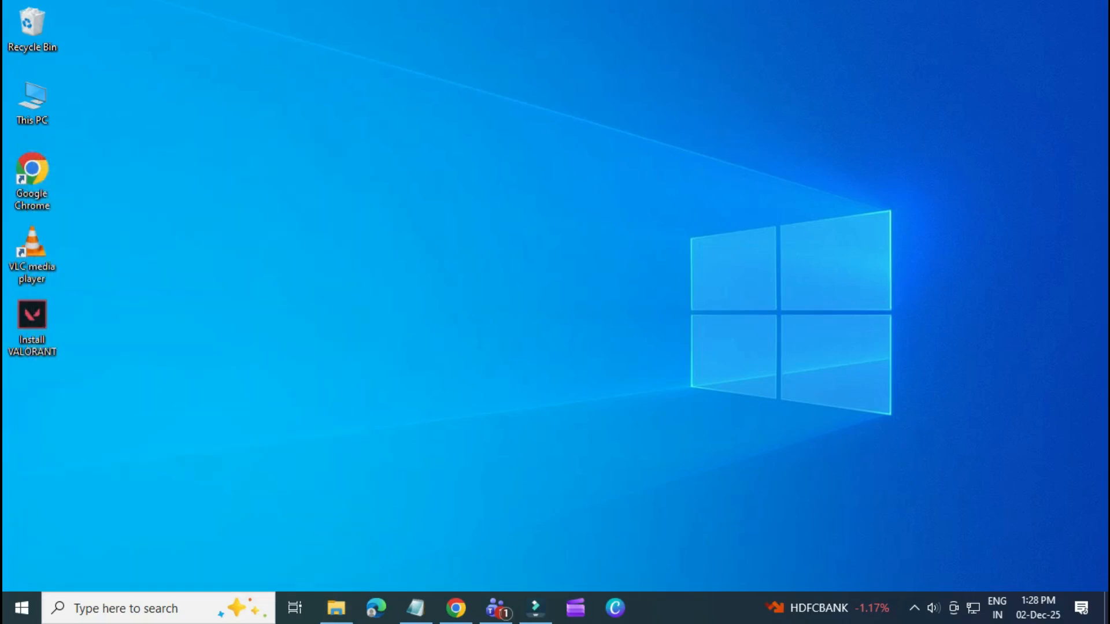
double_click(32, 315)
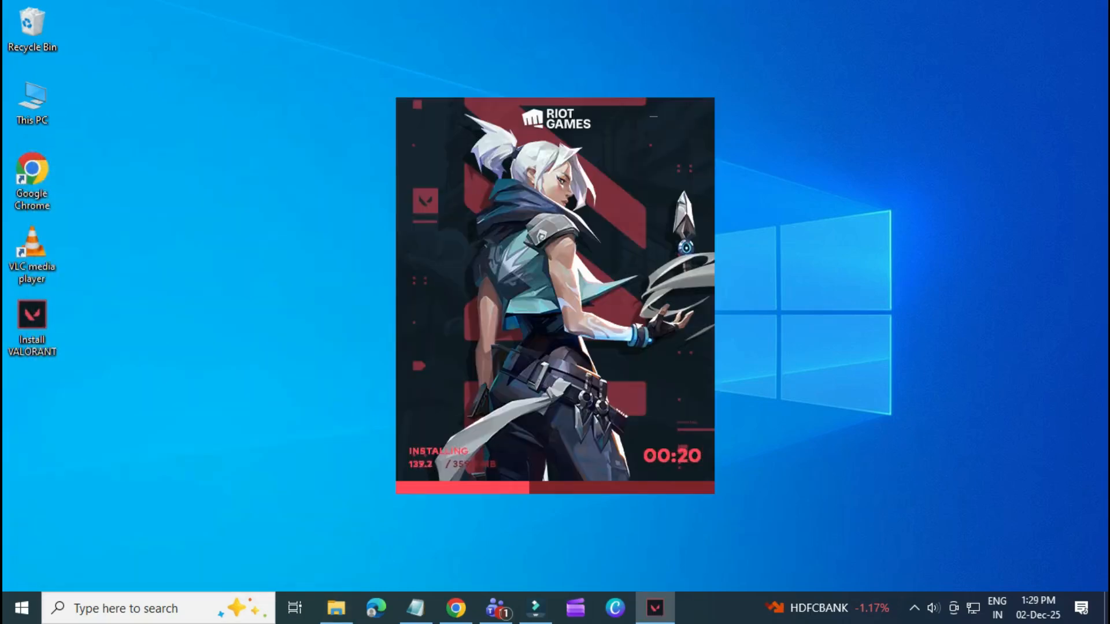